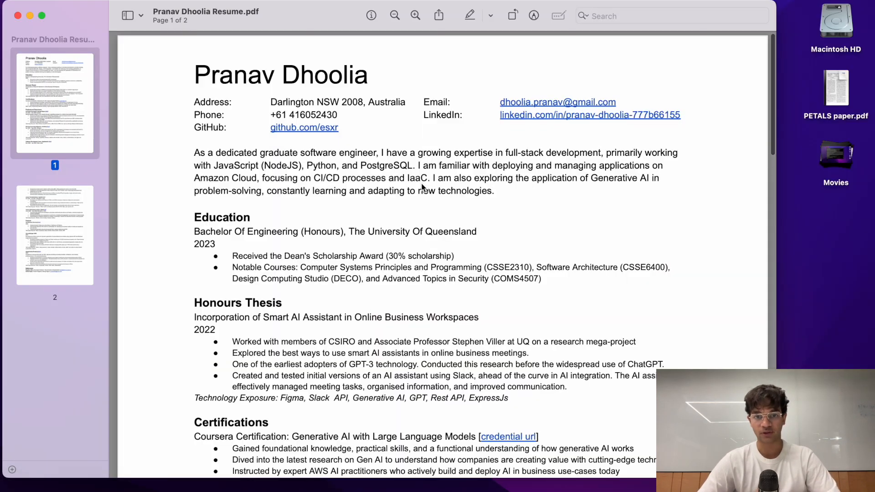
Open the UQ teaching-assistant resume in Preview, then type a Coursera-certified candidate summary query
{"action": "scroll", "scroll_direction": "down", "scroll_amount": 3}
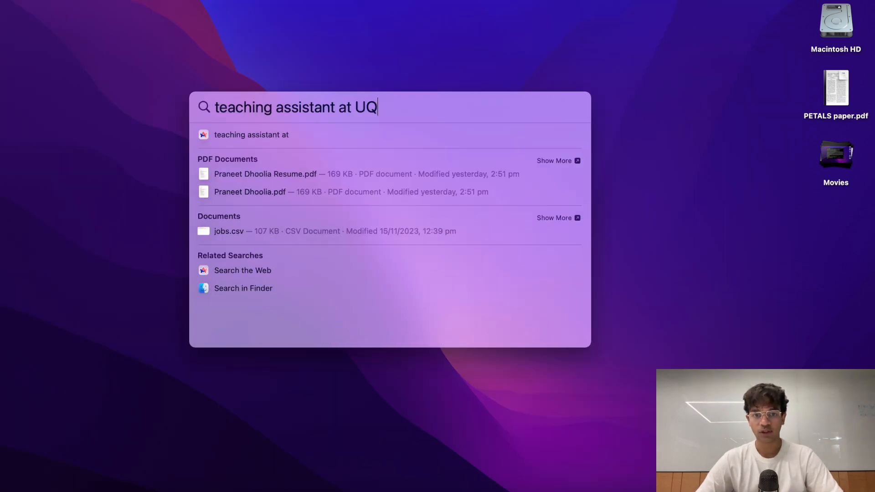
{"action": "left_click", "coordinate": [265, 174]}
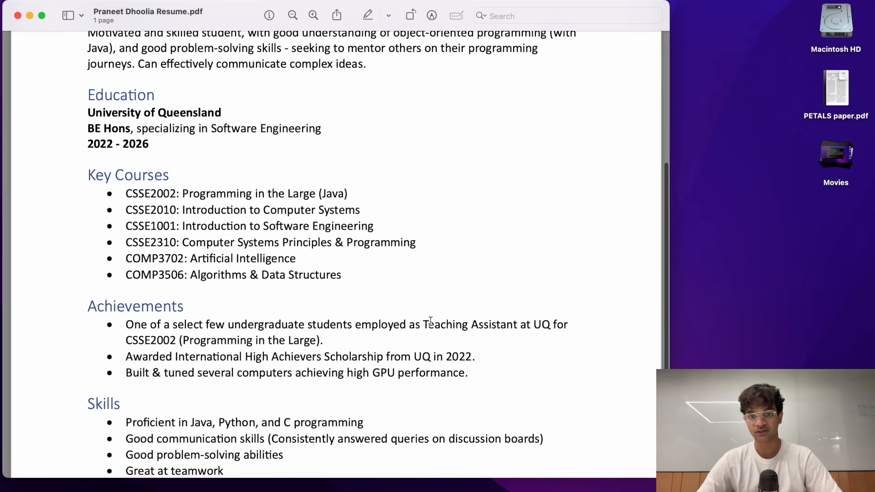
{"action": "key", "text": "cmd+space"}
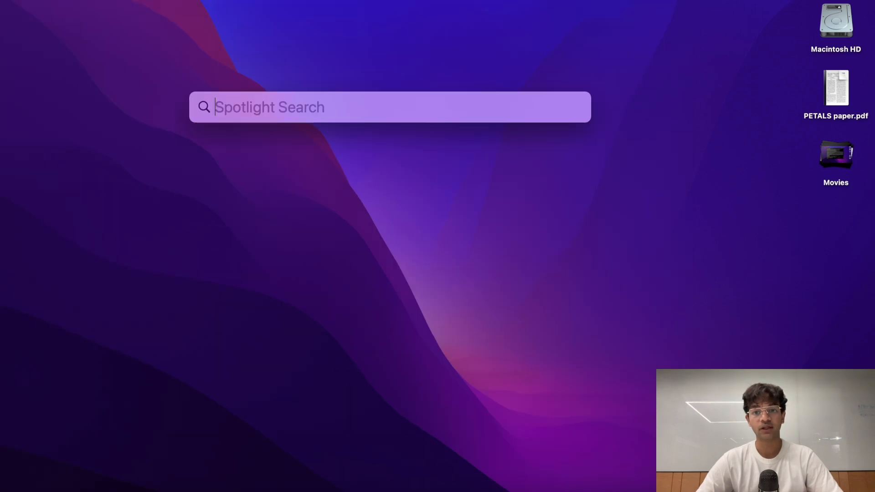
{"action": "type", "text": "Give me a short, 100 words summary of each candidate having a coursera certification in Generative AI. Please include their contact details as well."}
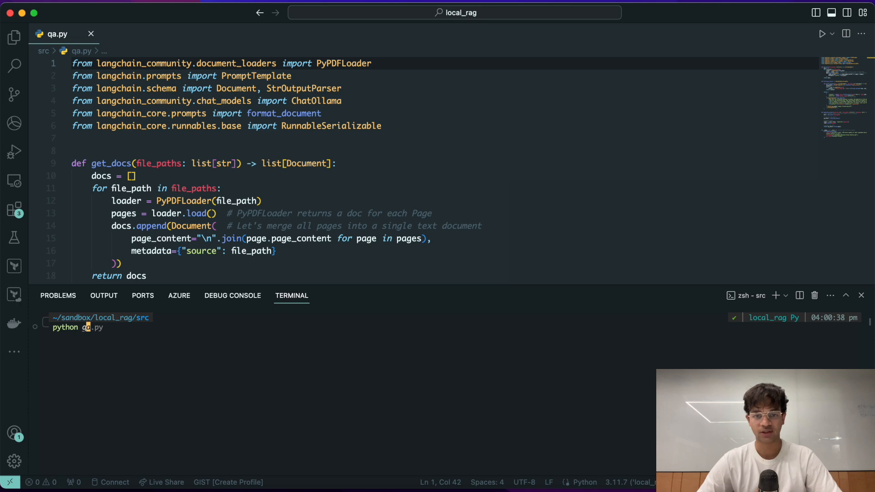
Run python qa.py in the local_rag project's integrated terminal
{"action": "key", "text": "enter"}
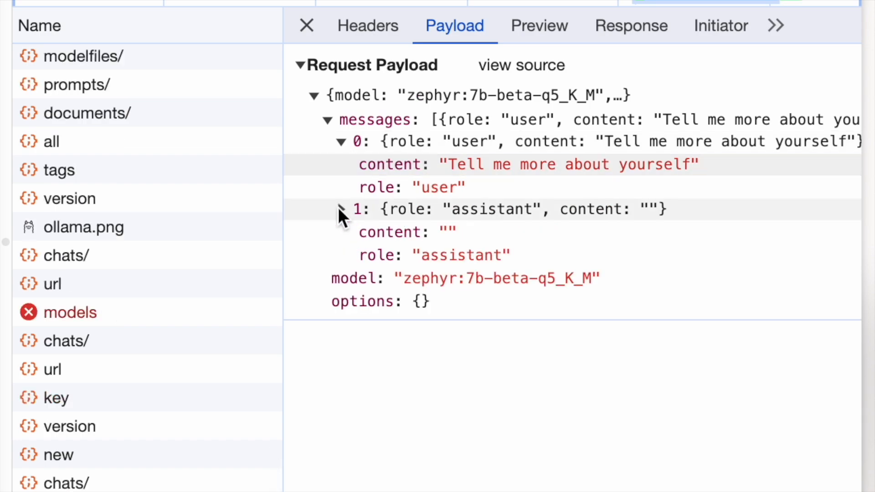
View the chat request's Response tab and scroll through the one-word JSON chunks
{"action": "left_click", "coordinate": [631, 25]}
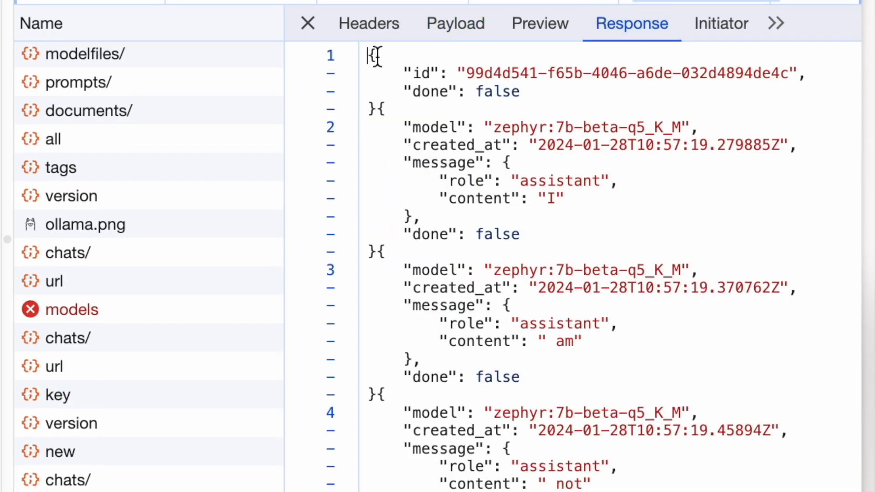
{"action": "scroll", "scroll_direction": "down", "scroll_amount": 3}
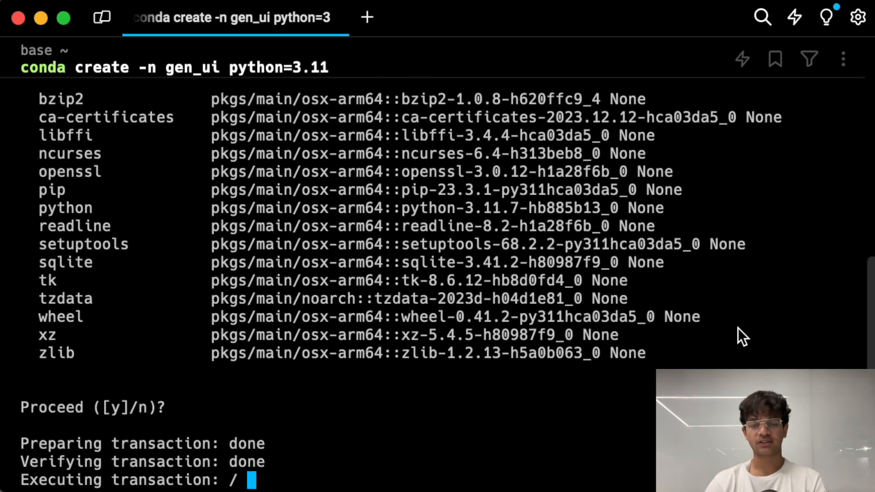
Activate gen_ui and open the copied .env in a new VS Code window
{"action": "type", "text": "conda activate gen_ui"}
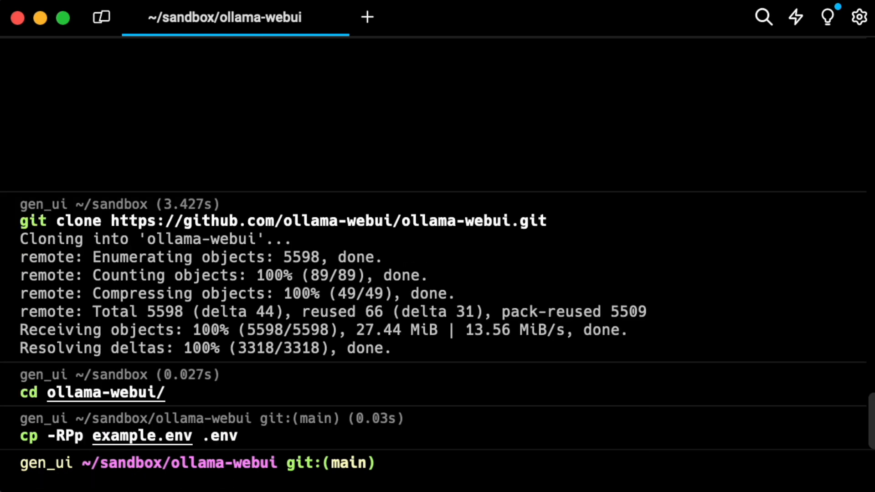
{"action": "type", "text": "code .env --new-window"}
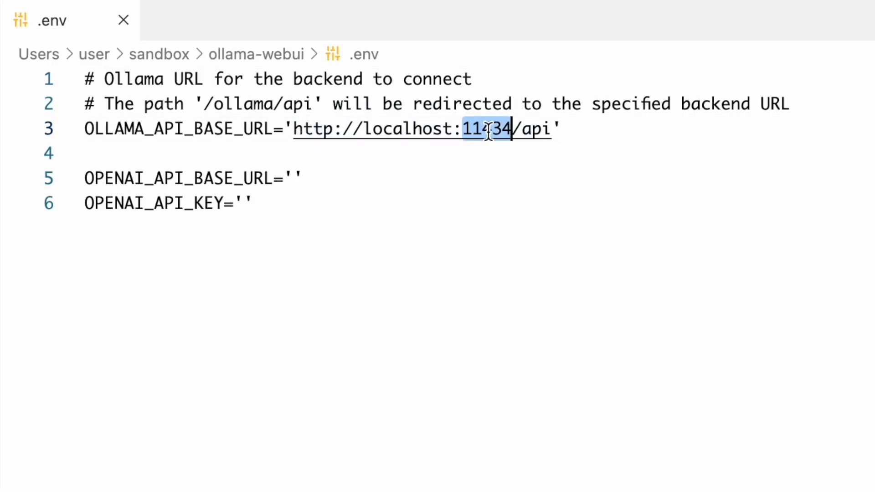
Change the OLLAMA_API_BASE_URL port to 5000 in .env and backend/config.py
{"action": "type", "text": "5000"}
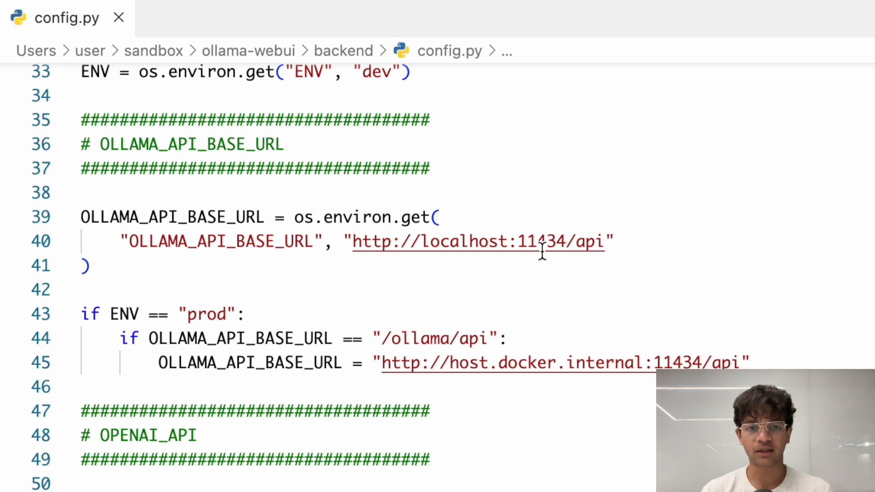
{"action": "type", "text": "5000"}
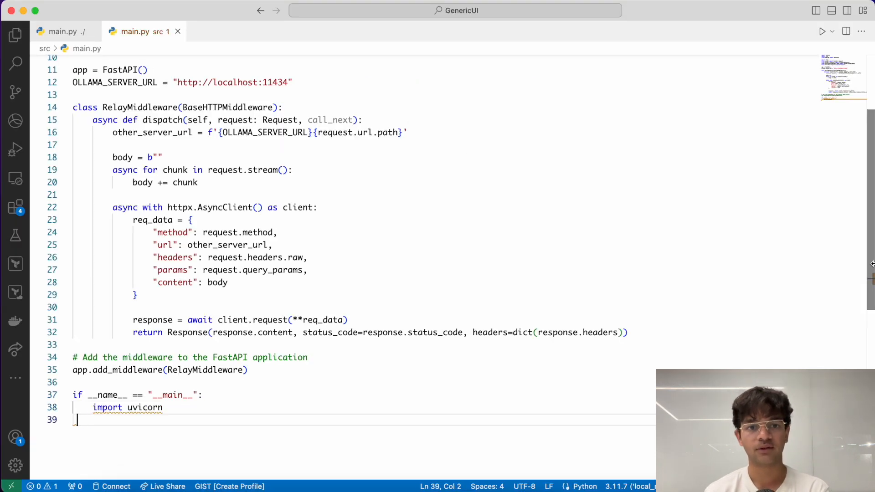
Add uvicorn.run(app, host="0.0.0.0", port=5000, log_level="info") and send the zephyr test message
{"action": "type", "text": "uvicorn.run(app, host=\"0.0.0.0\", port=5000"}
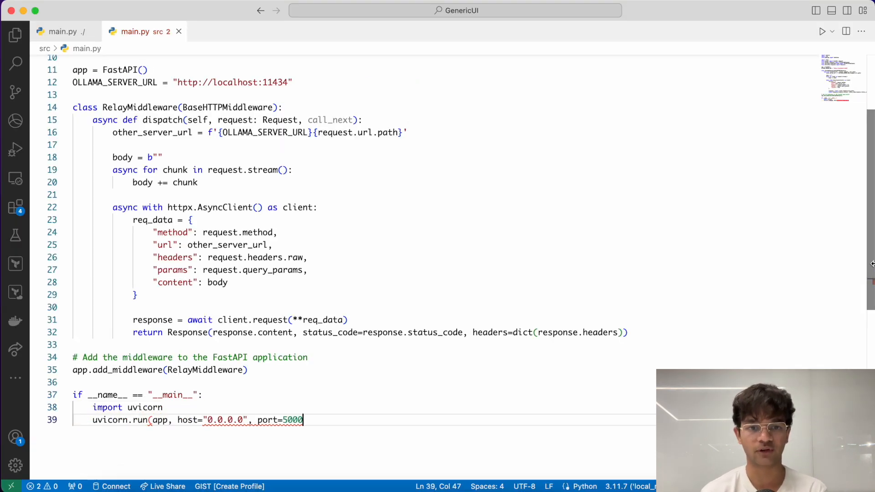
{"action": "type", "text": ", log_level=\"info\""}
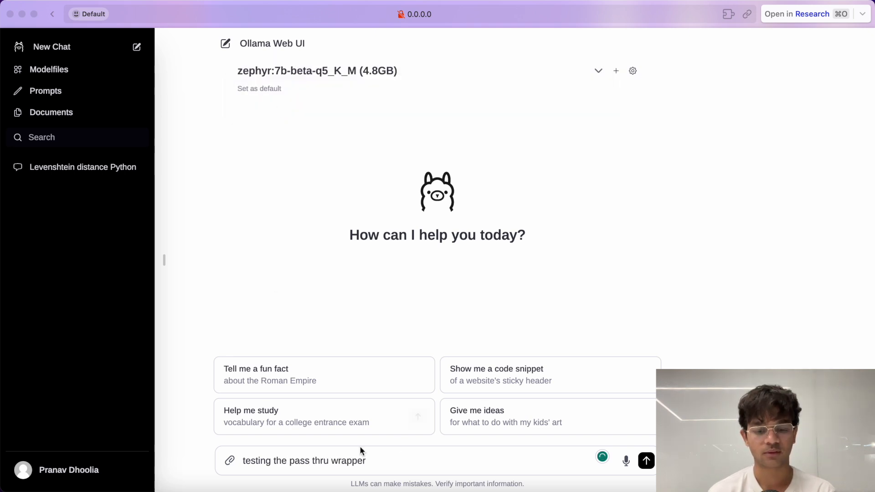
{"action": "left_click", "coordinate": [646, 461]}
{"action": "type", "text": "dummy qu"}
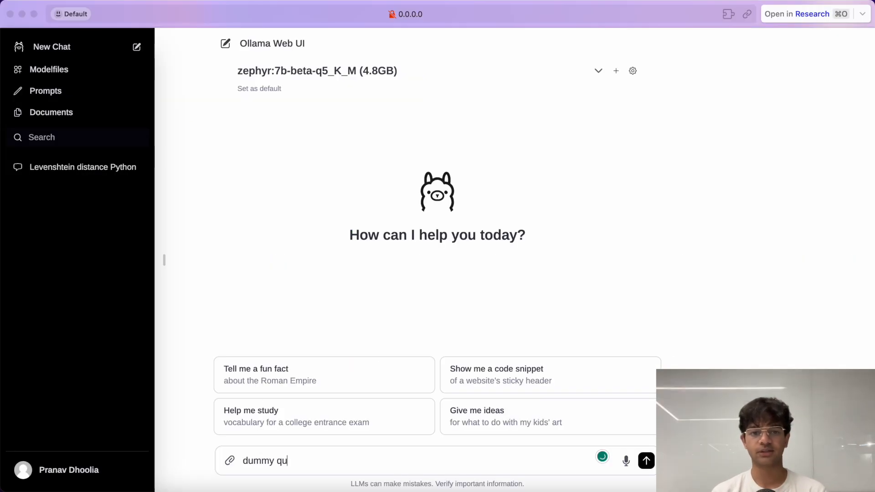
Send the dummy query from the Ollama Web UI message box
{"action": "left_click", "coordinate": [646, 460]}
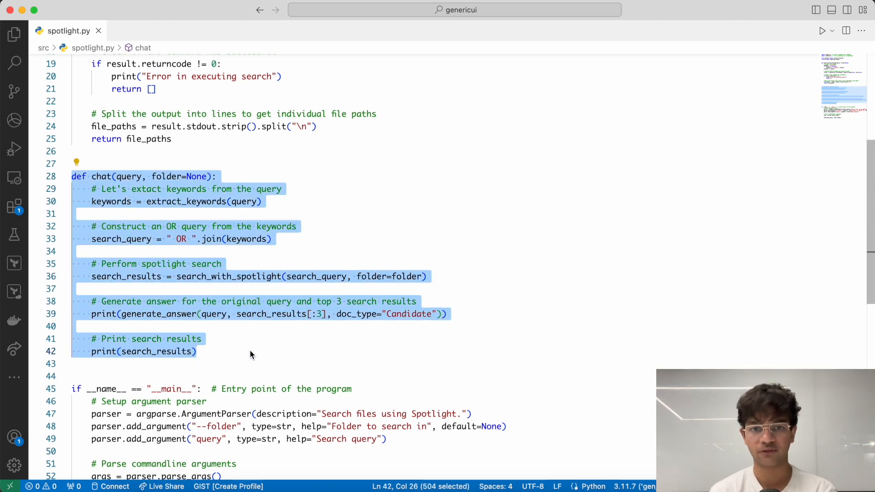
Edit main.py's /api/chat process function to use spotlight, then send the Generative AI certification query
{"action": "left_click", "coordinate": [140, 31]}
{"action": "type", "text": "from spotlig"}
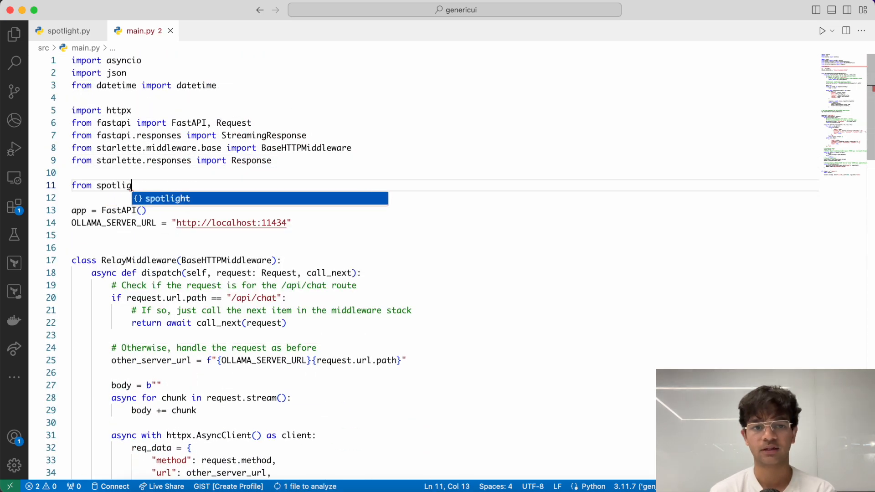
{"action": "scroll", "scroll_direction": "down", "scroll_amount": 3}
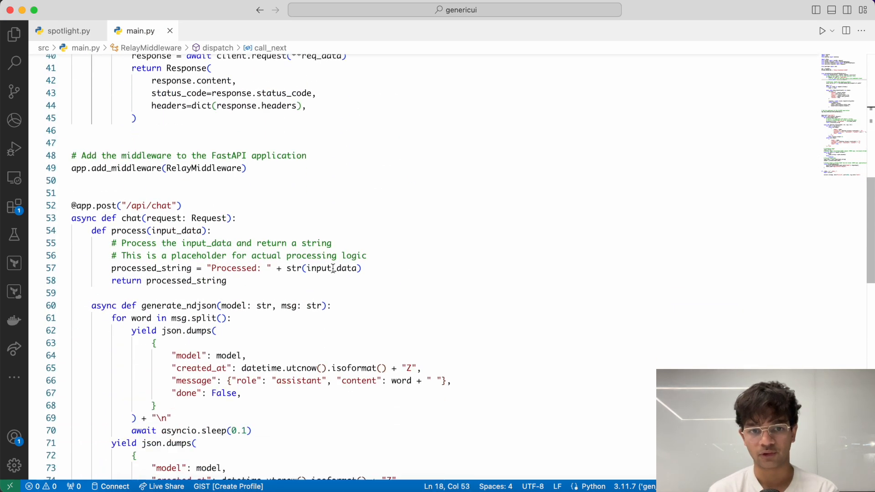
{"action": "type", "text": "proce"}
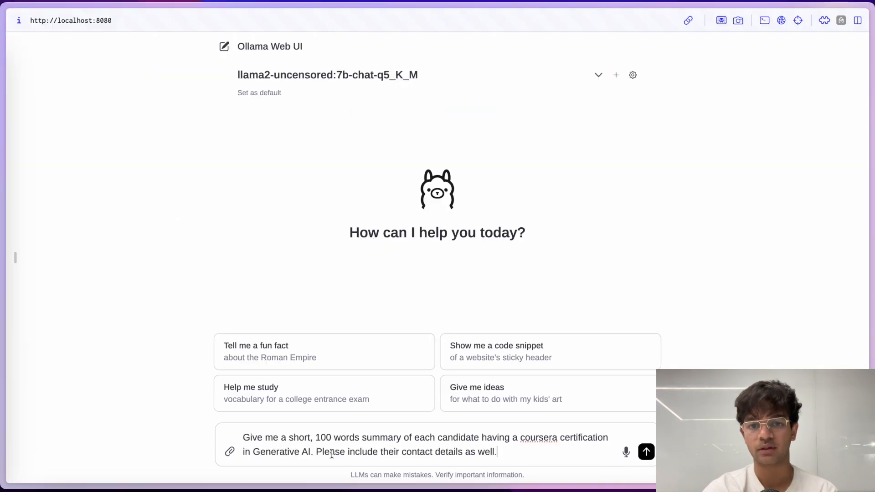
{"action": "left_click", "coordinate": [646, 452]}
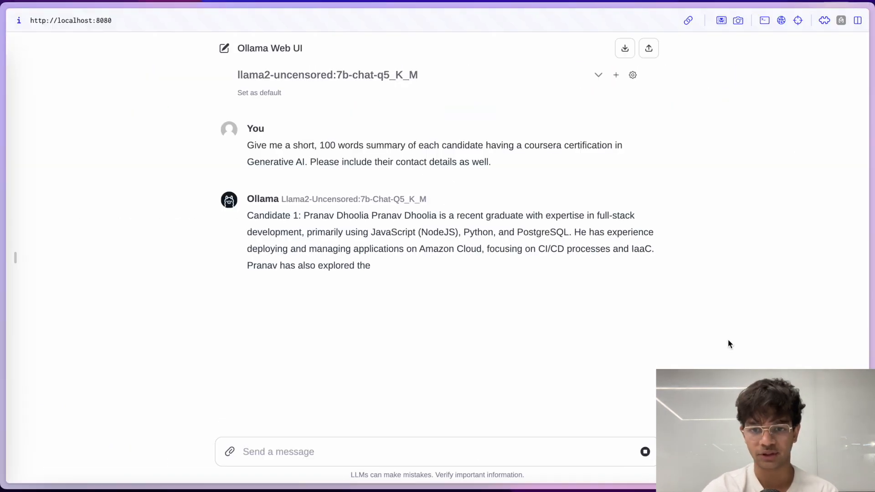